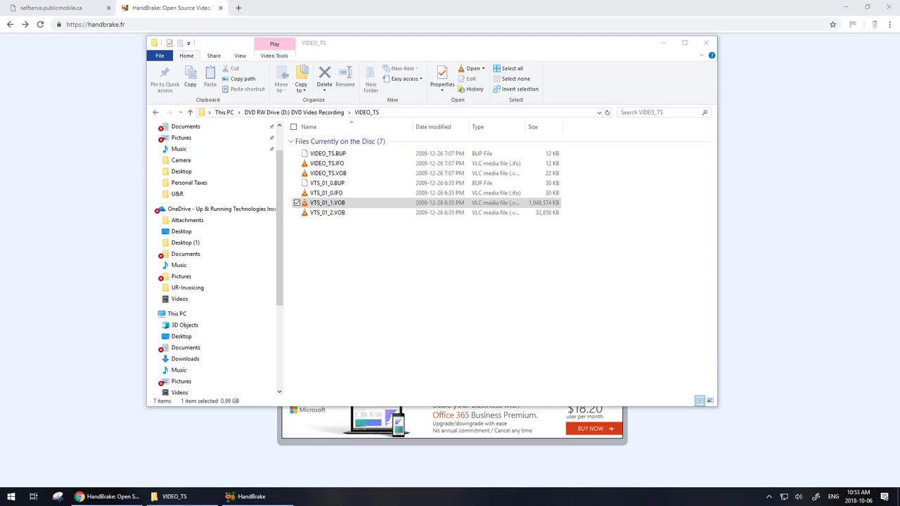
{"action": "mouse_move", "coordinate": [629, 48]}
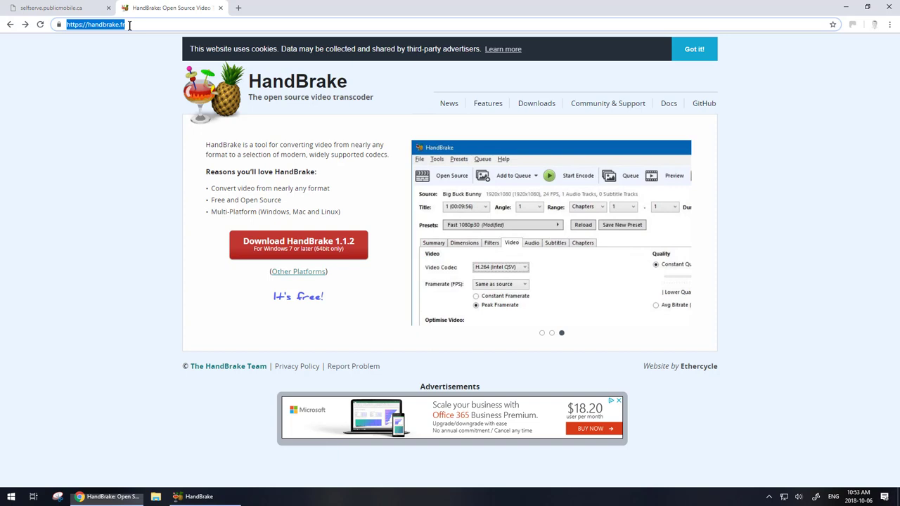
Read the Supported source formats documentation down to the DVD section on handbrake.fr
{"action": "left_click", "coordinate": [118, 175]}
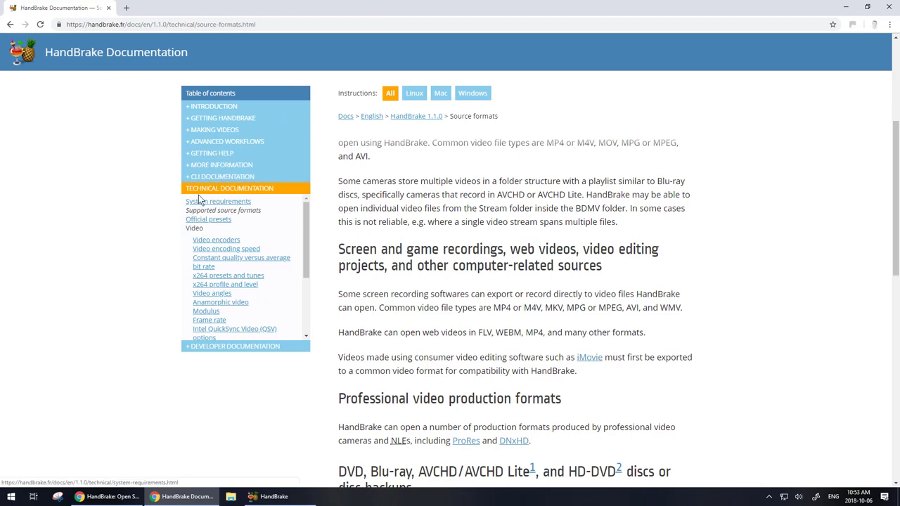
{"action": "mouse_move", "coordinate": [226, 217]}
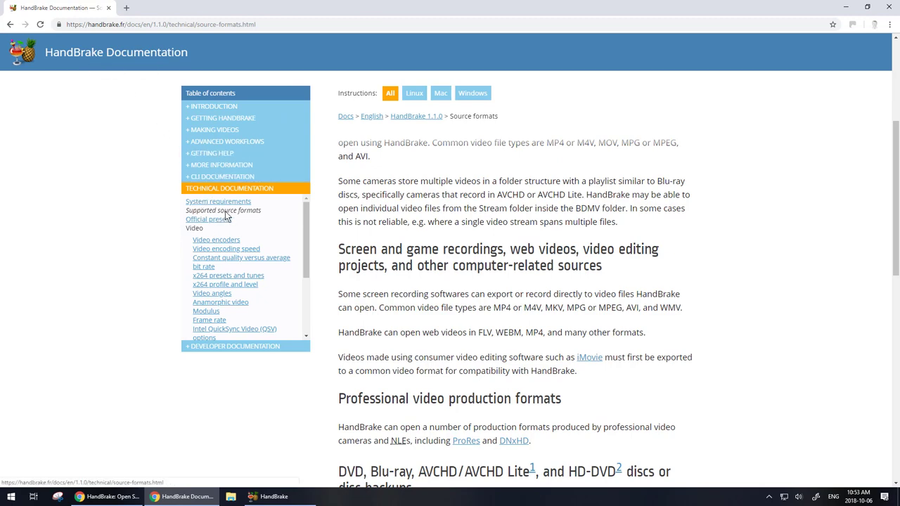
{"action": "scroll", "scroll_direction": "down", "scroll_amount": 3}
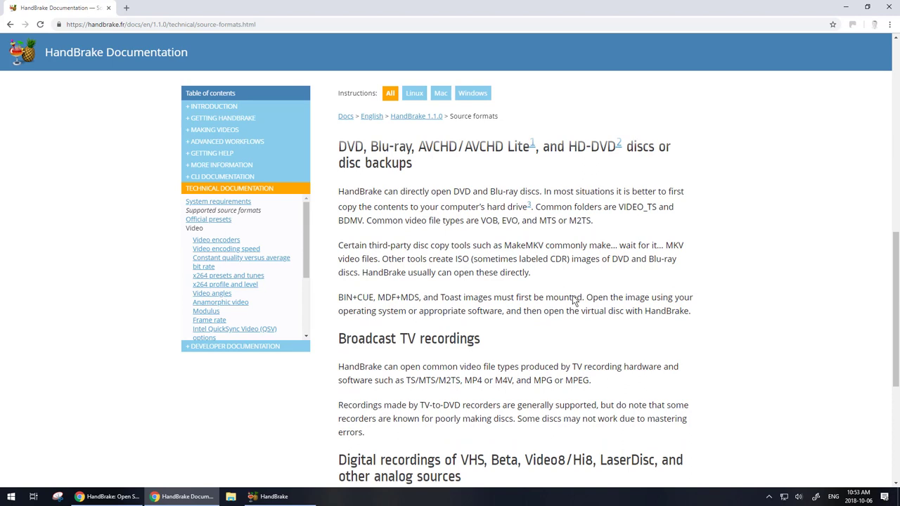
{"action": "scroll", "scroll_direction": "down", "scroll_amount": 3}
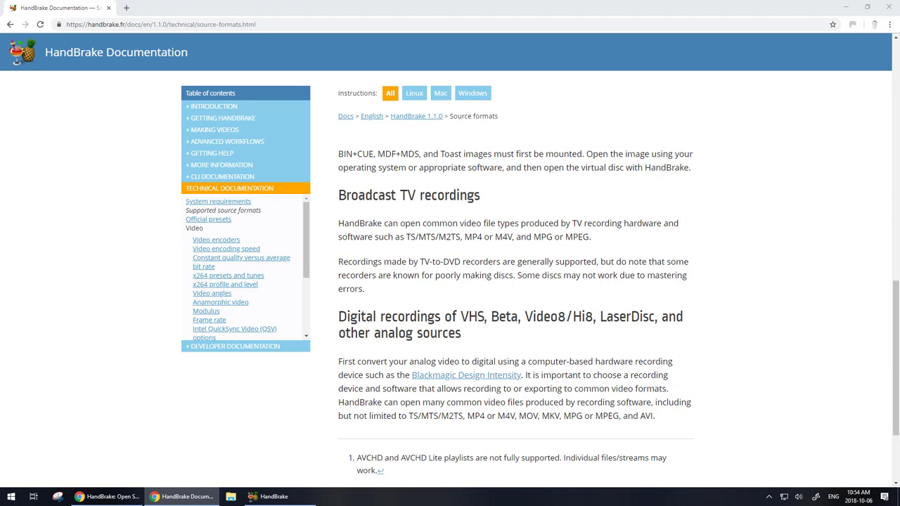
{"action": "mouse_move", "coordinate": [424, 6]}
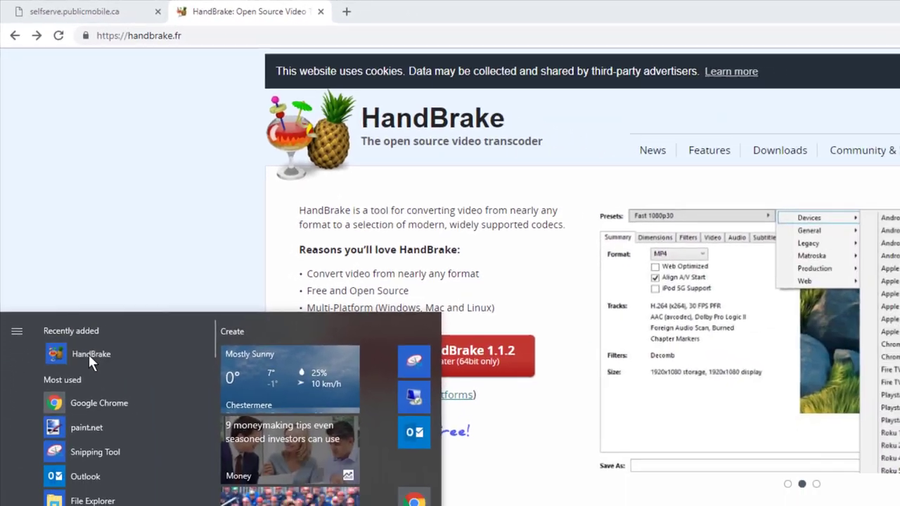
Launch HandBrake and load the DVD's VIDEO_TS folder via Folder (Batch Scan)
{"action": "left_click", "coordinate": [90, 354]}
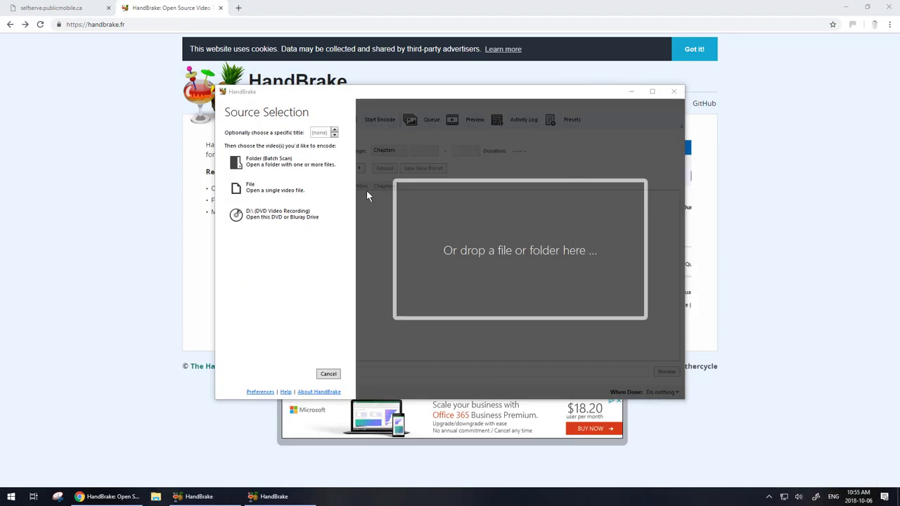
{"action": "left_click", "coordinate": [280, 160]}
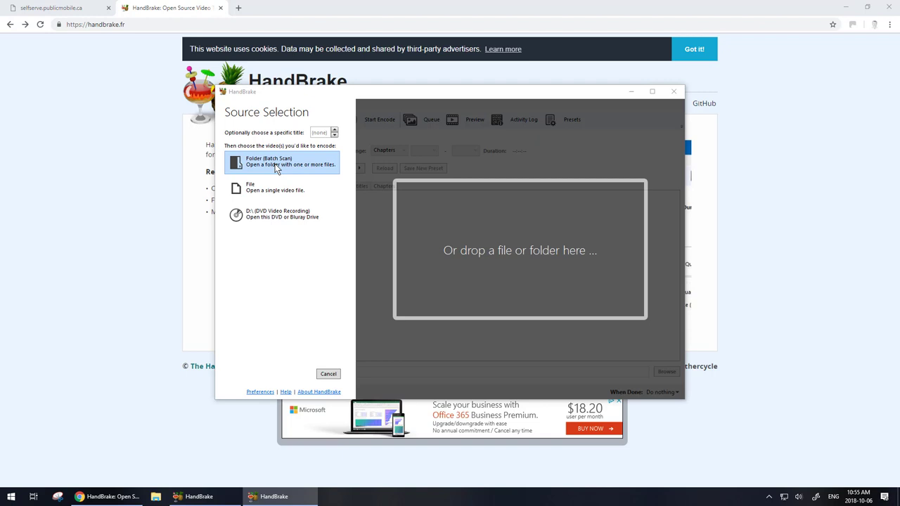
{"action": "left_click", "coordinate": [278, 160]}
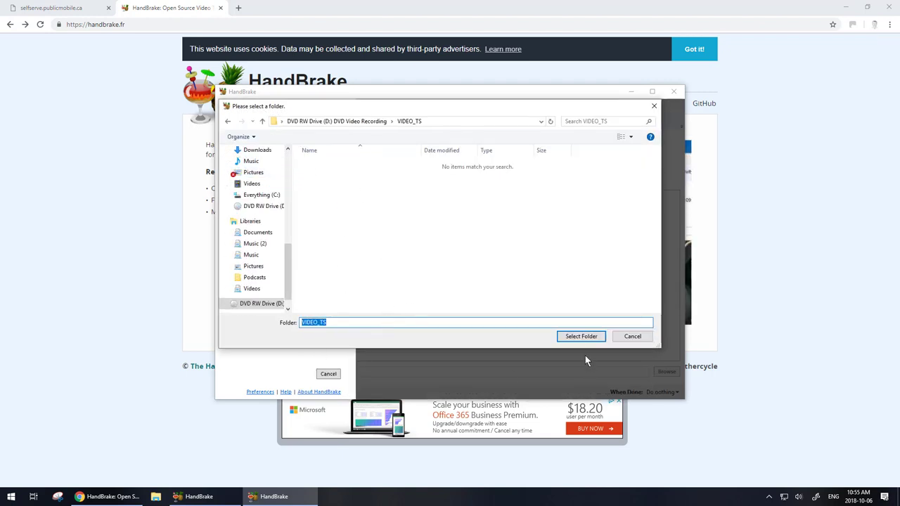
{"action": "left_click", "coordinate": [580, 336]}
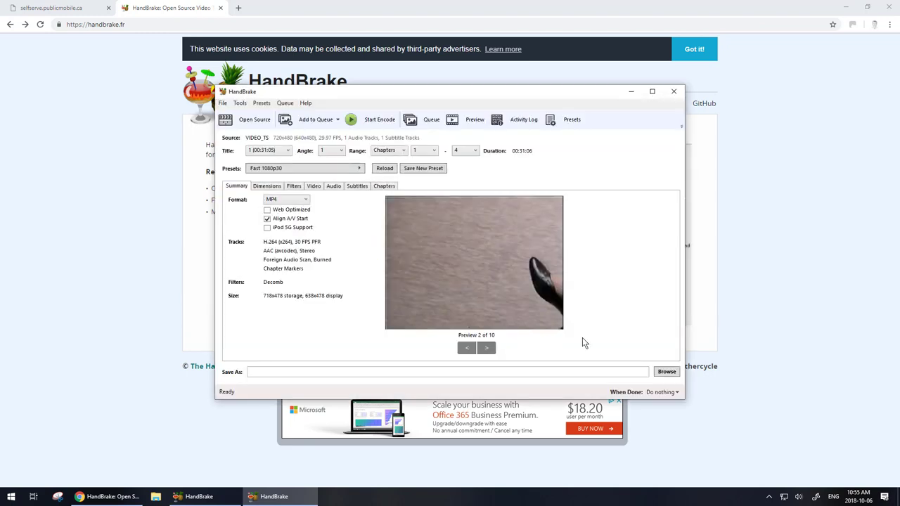
{"action": "left_click", "coordinate": [467, 348]}
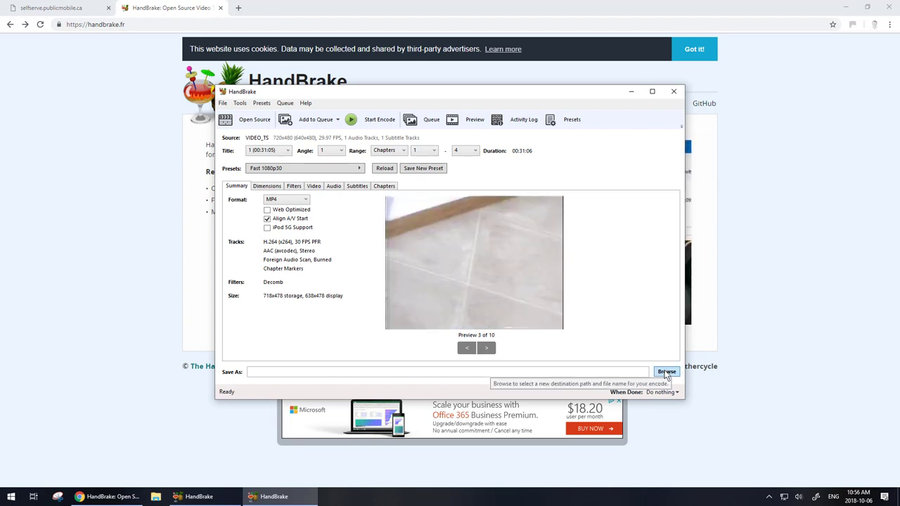
{"action": "left_click", "coordinate": [667, 371]}
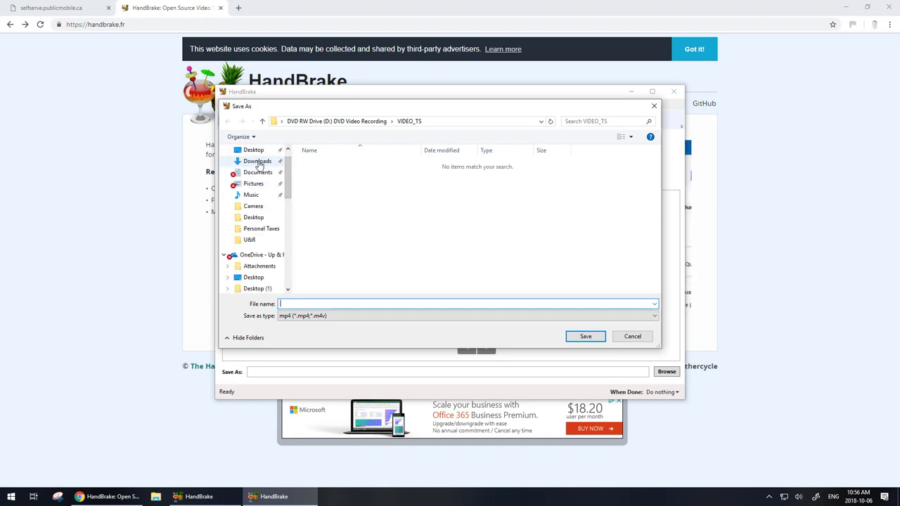
{"action": "left_click", "coordinate": [257, 161]}
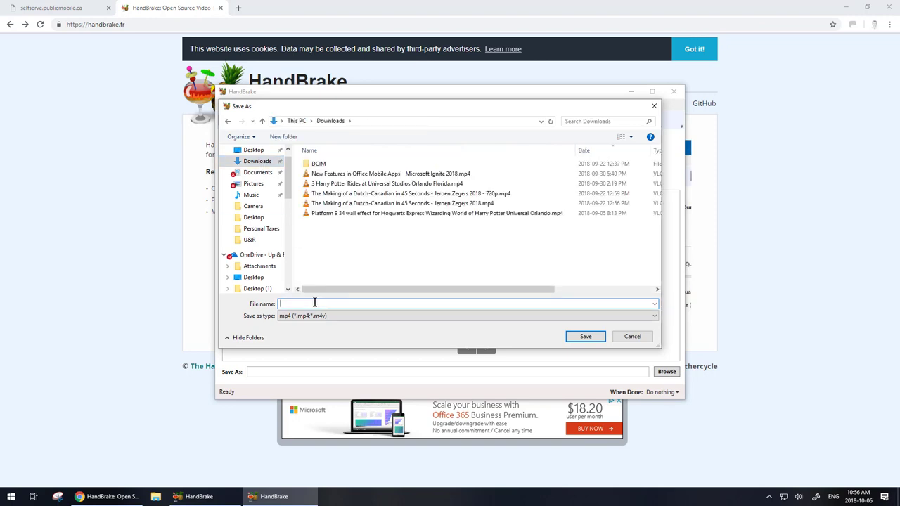
{"action": "type", "text": "Brynn C"}
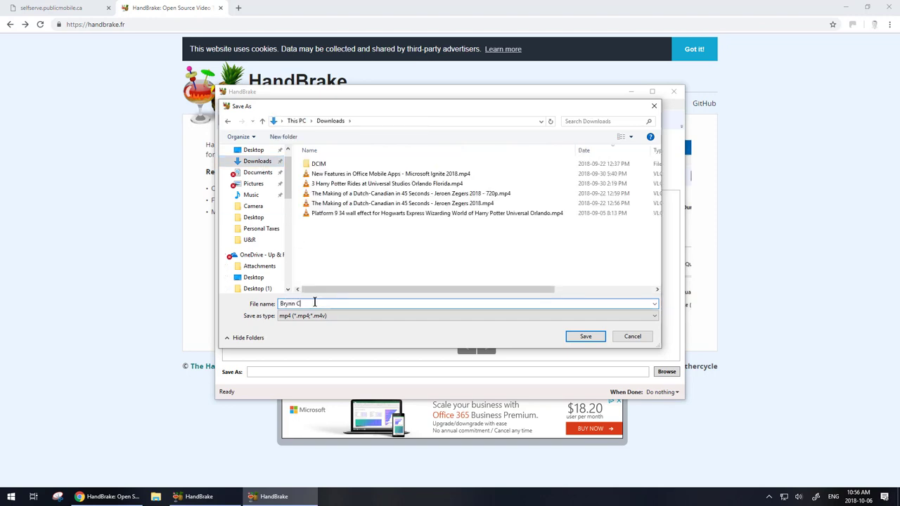
{"action": "type", "text": "hristening"}
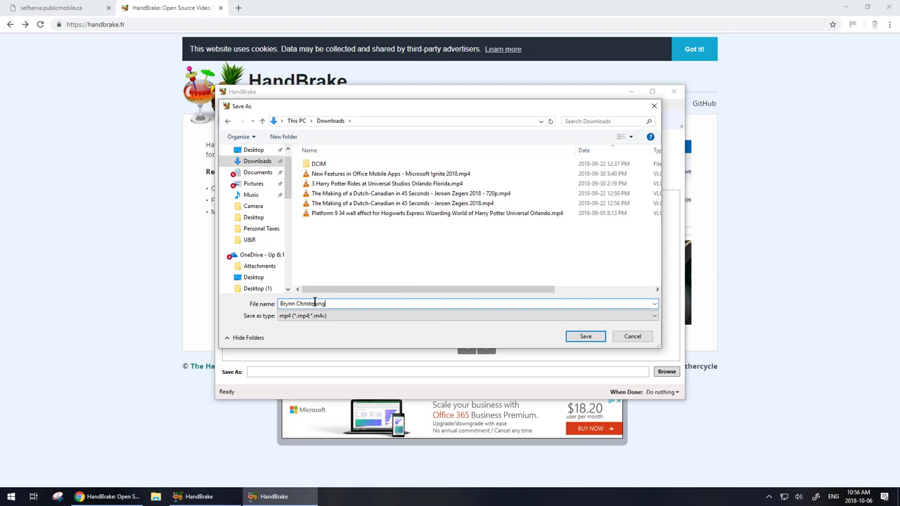
{"action": "type", "text": "1999"}
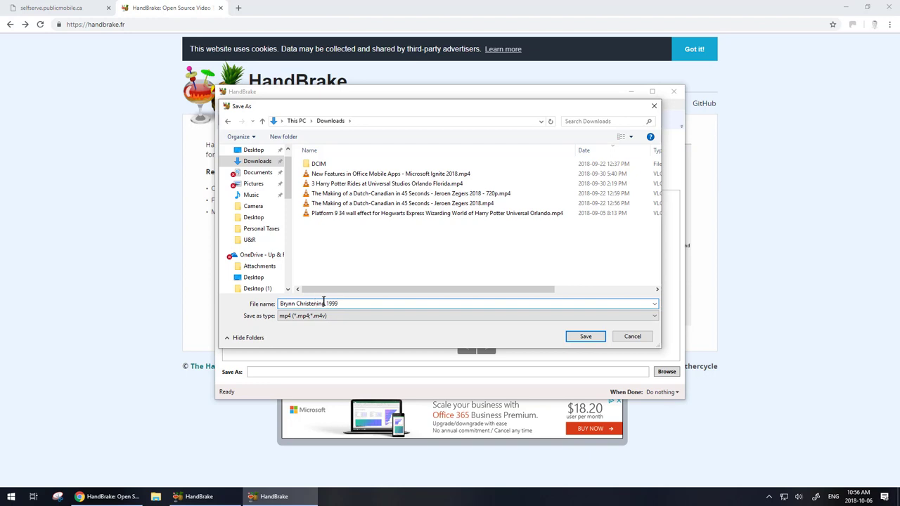
{"action": "left_click", "coordinate": [585, 336]}
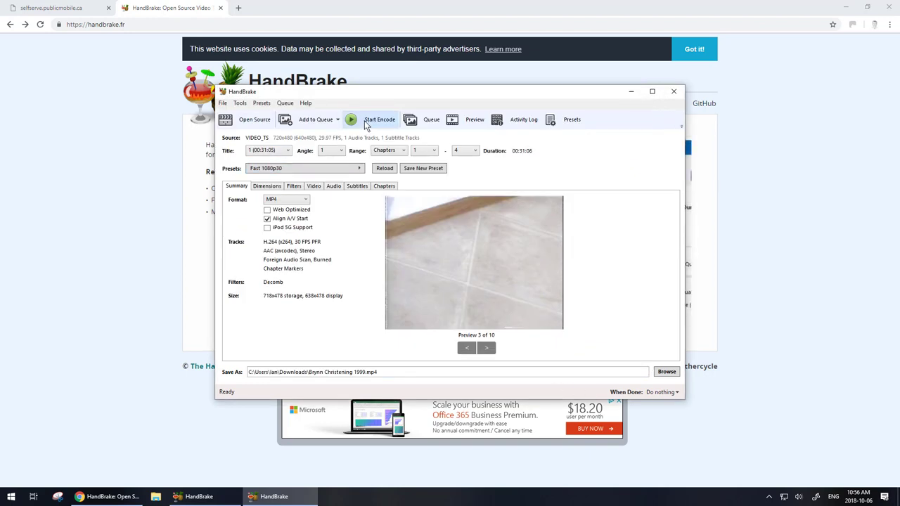
Encode the title, then play the finished MP4 from Downloads in VLC
{"action": "left_click", "coordinate": [380, 118]}
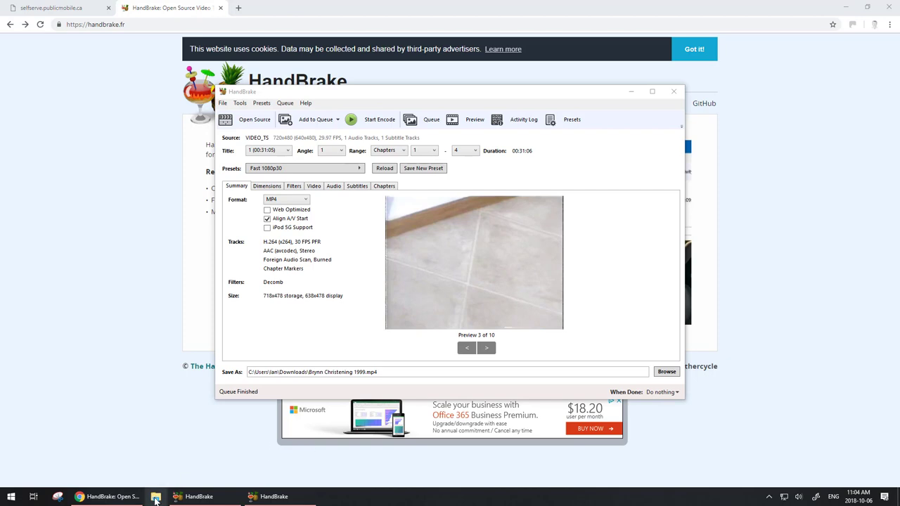
{"action": "left_click", "coordinate": [154, 496]}
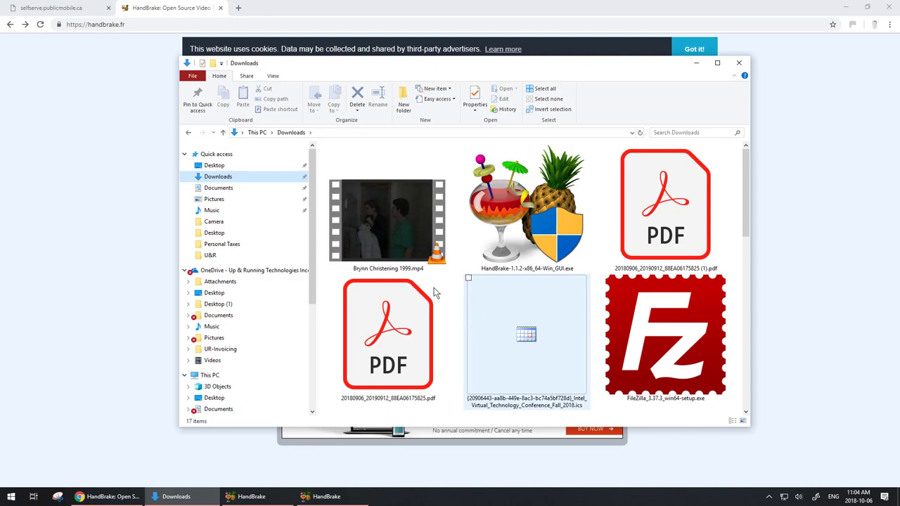
{"action": "double_click", "coordinate": [388, 222]}
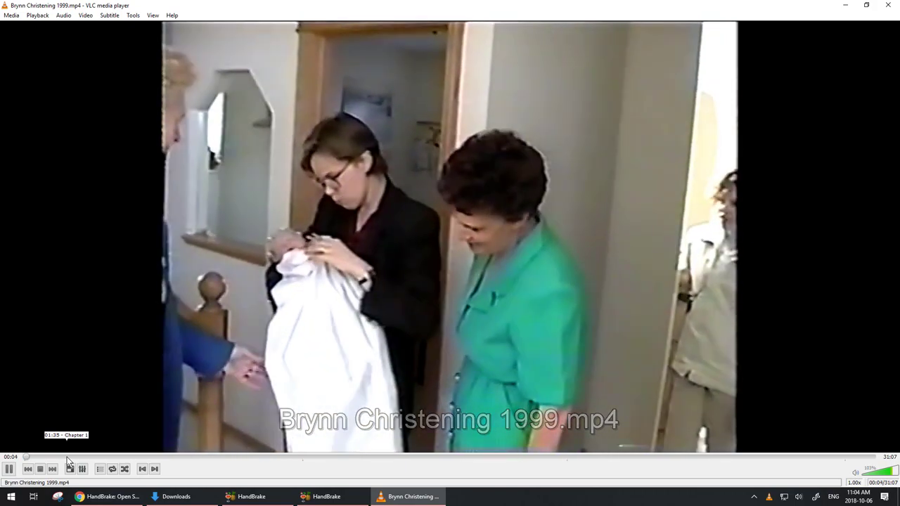